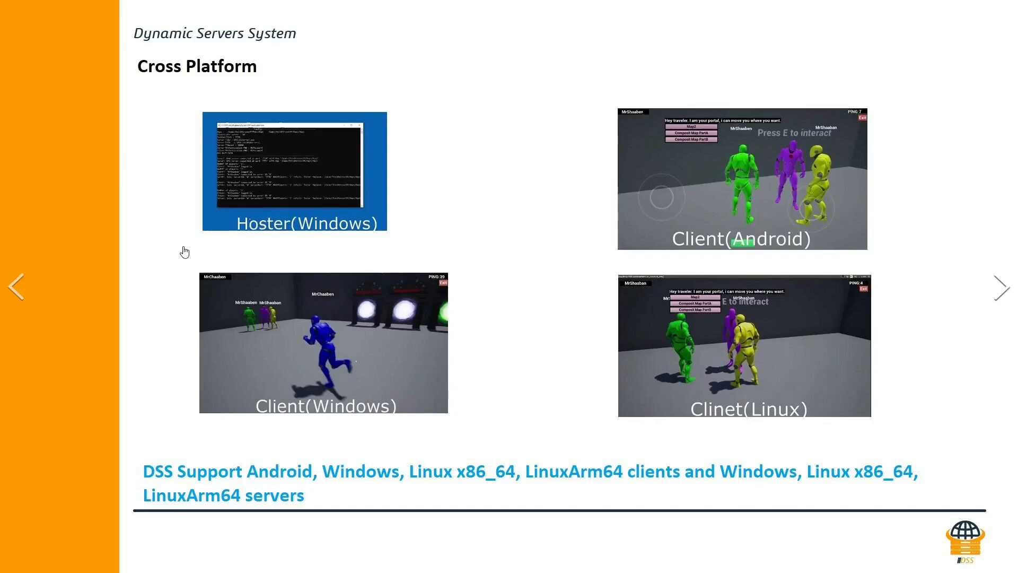
mouse_move(803, 345)
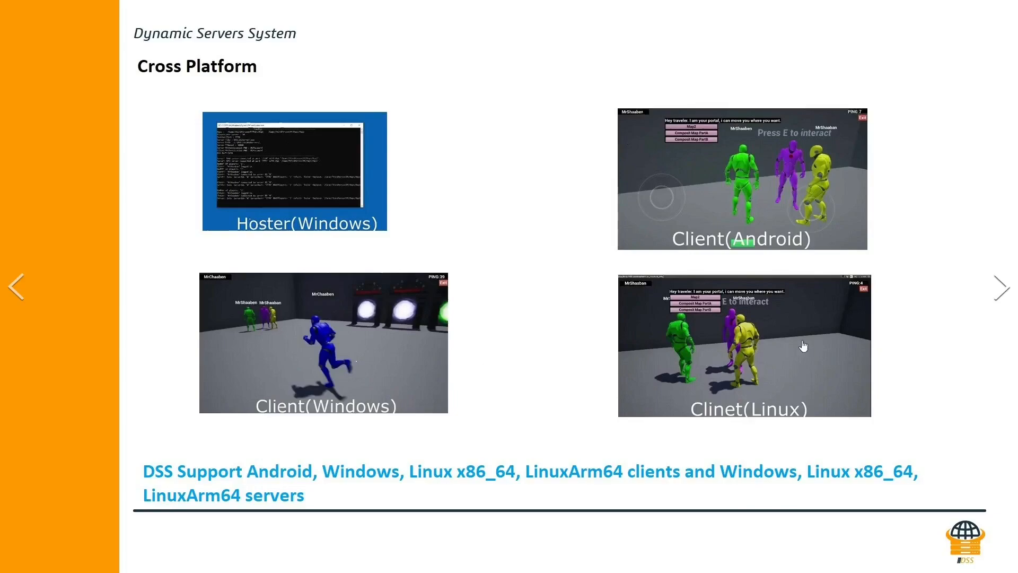
mouse_move(1002, 288)
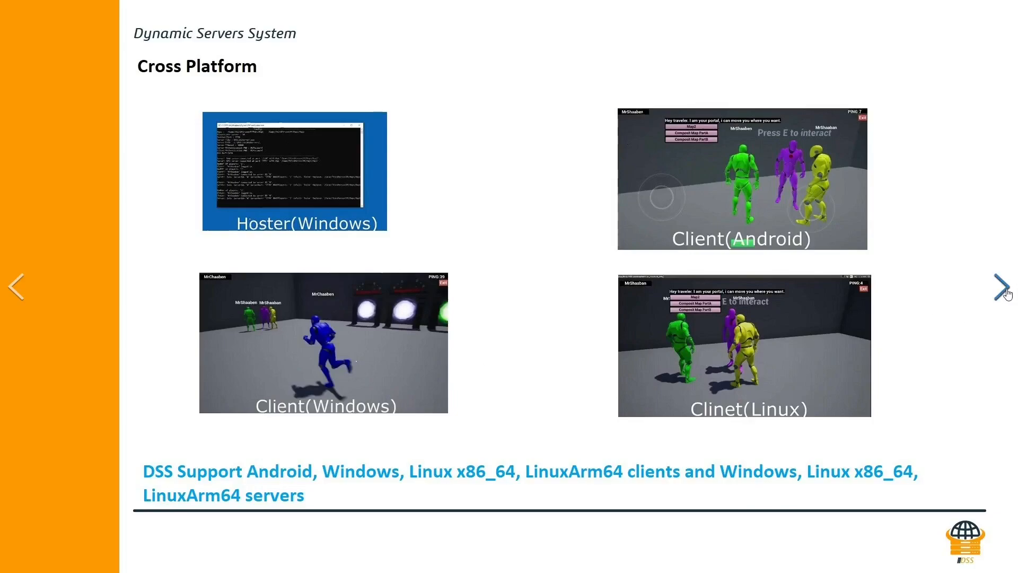
Advance the slideshow to the 'Flexible Yet Easy To Use' slide.
click(1001, 287)
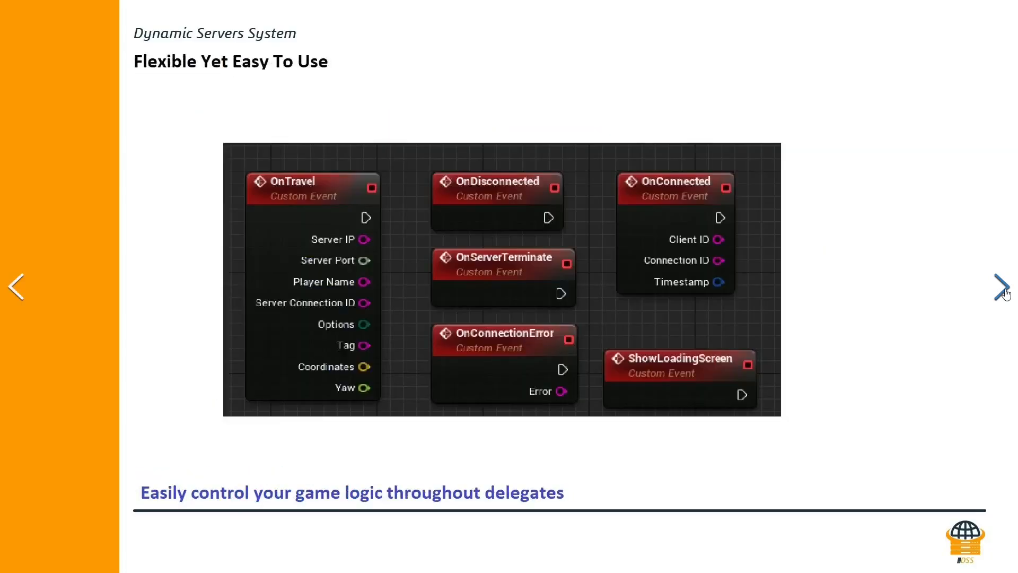
Step through Time Synchronization and Dynamic Spawning Coordinates to the Multi-Regional Based Servers slide.
click(1002, 287)
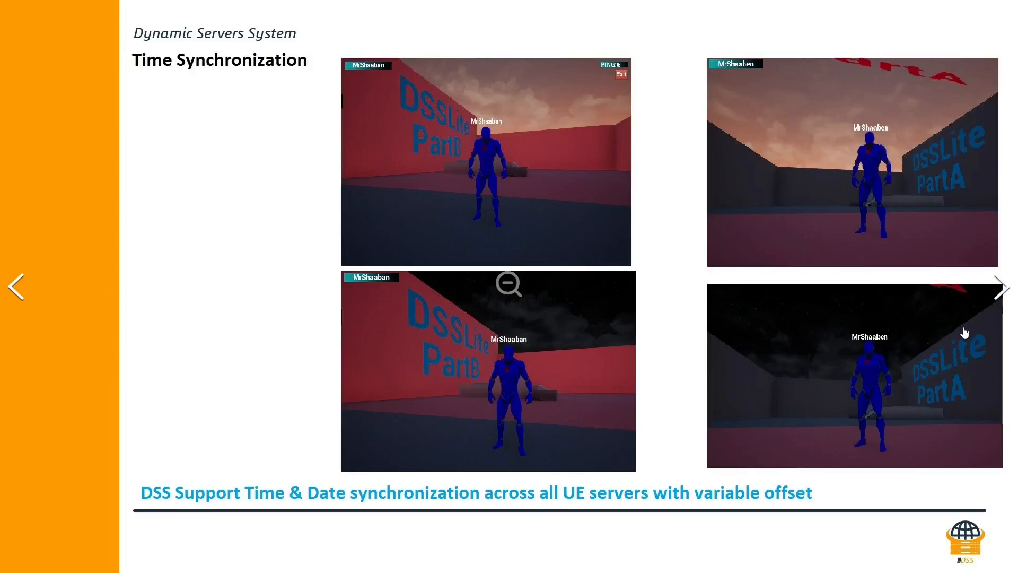
click(1002, 286)
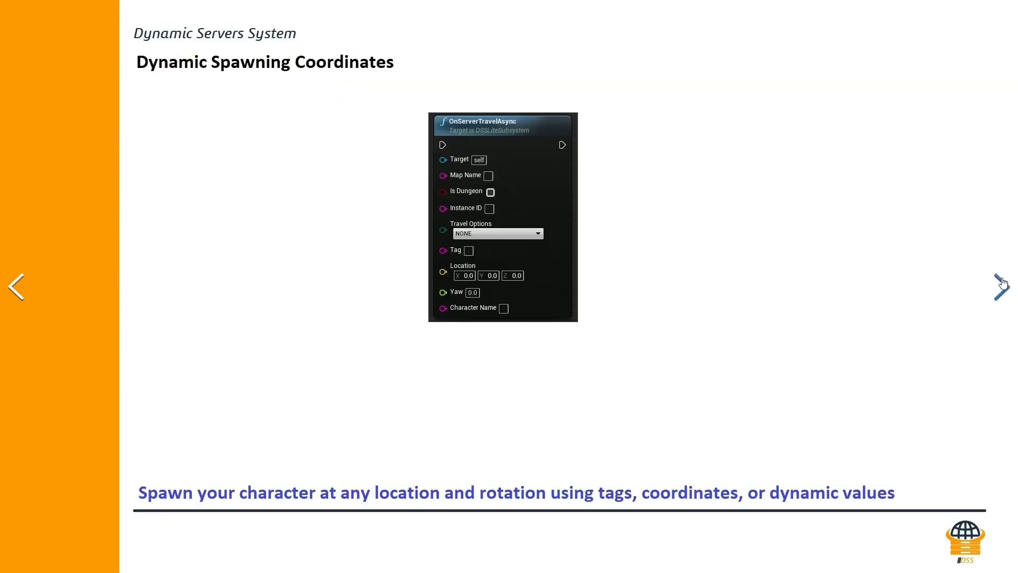
click(1002, 287)
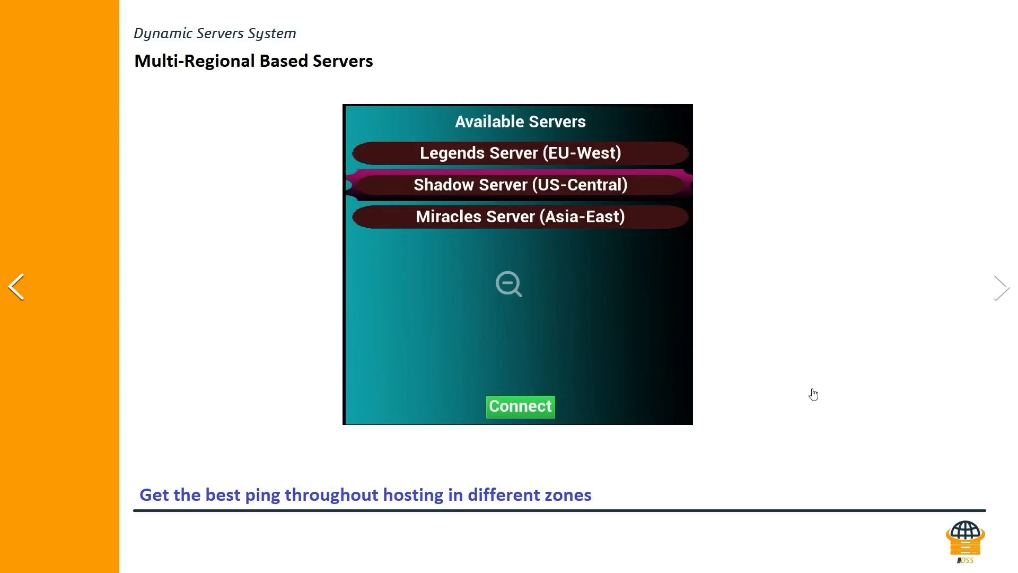
mouse_move(824, 371)
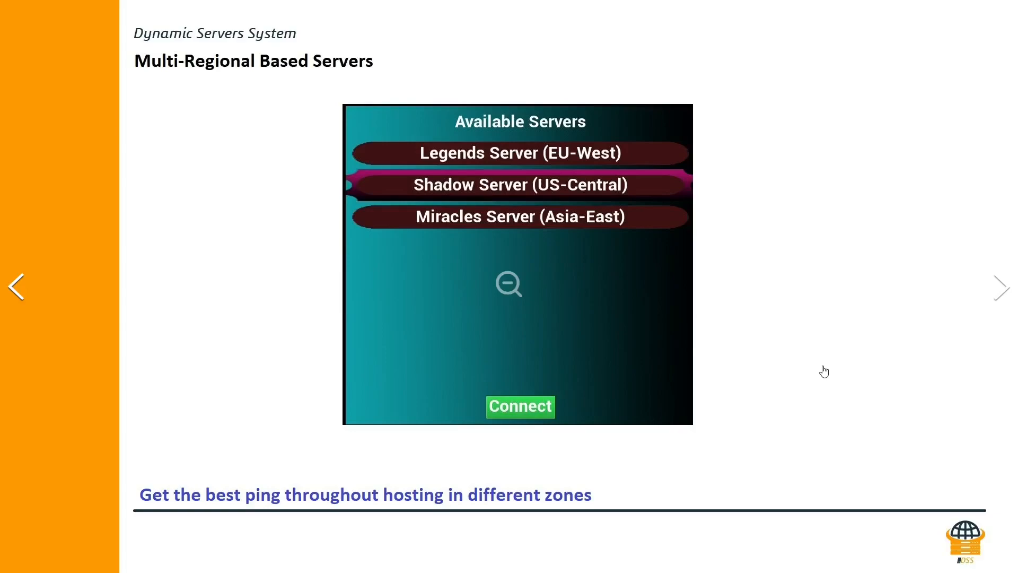
mouse_move(826, 344)
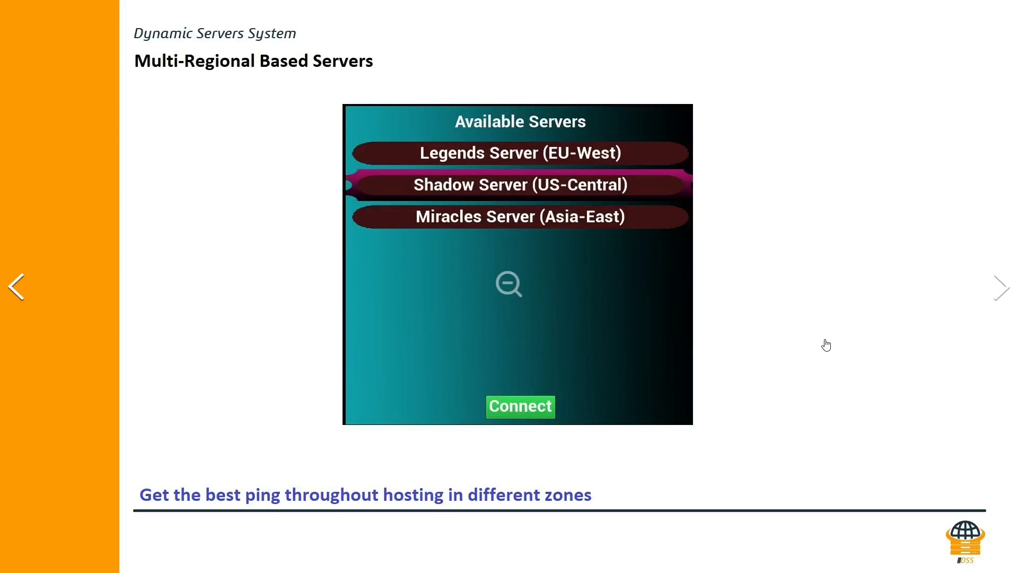